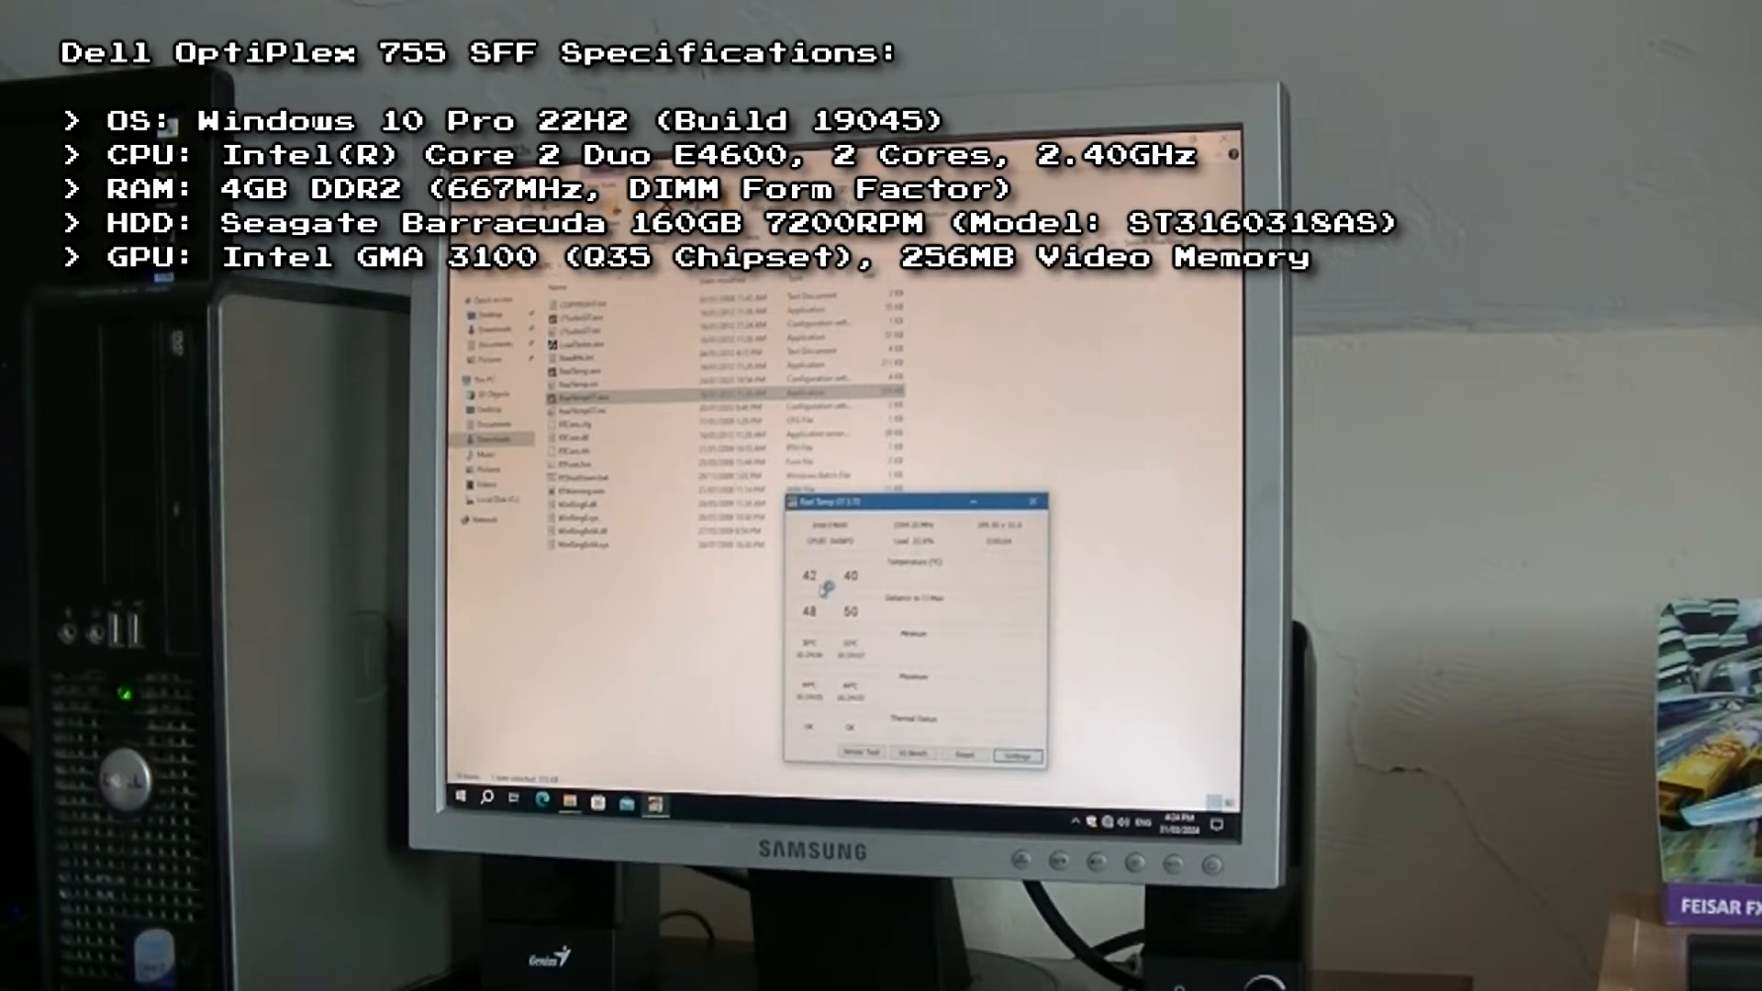
Turn off automatic time and manually change the system date to 11 June 2024
click(1032, 499)
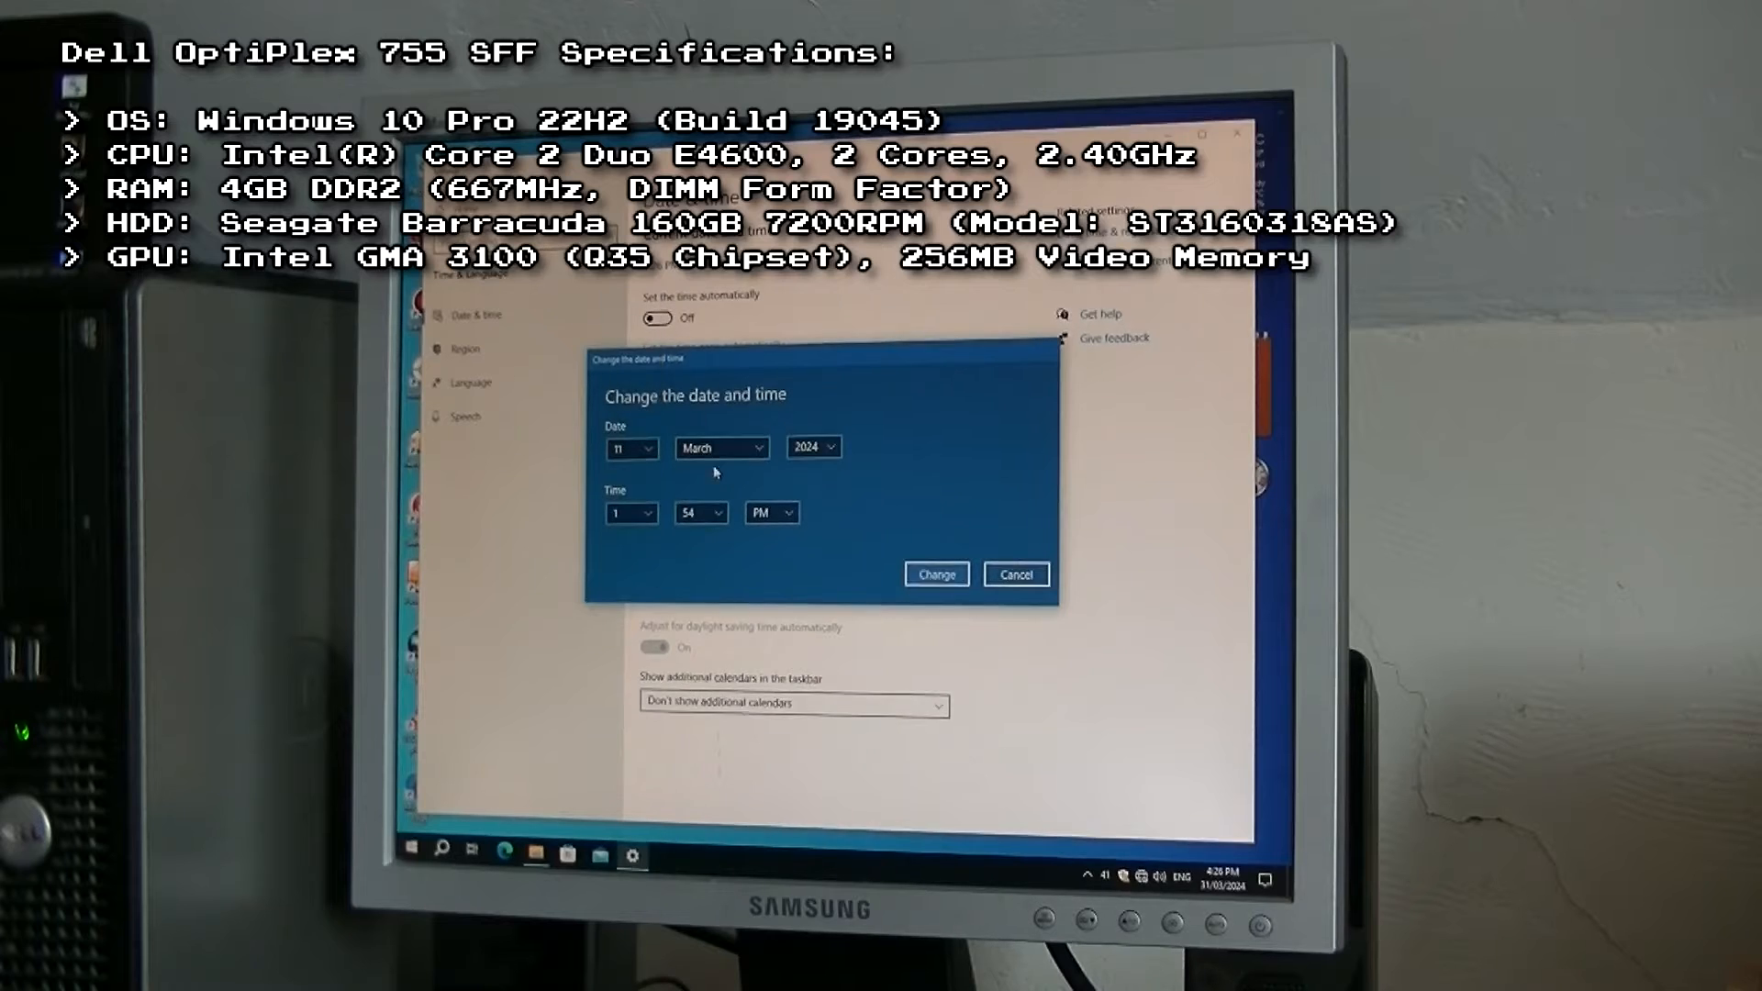
click(720, 447)
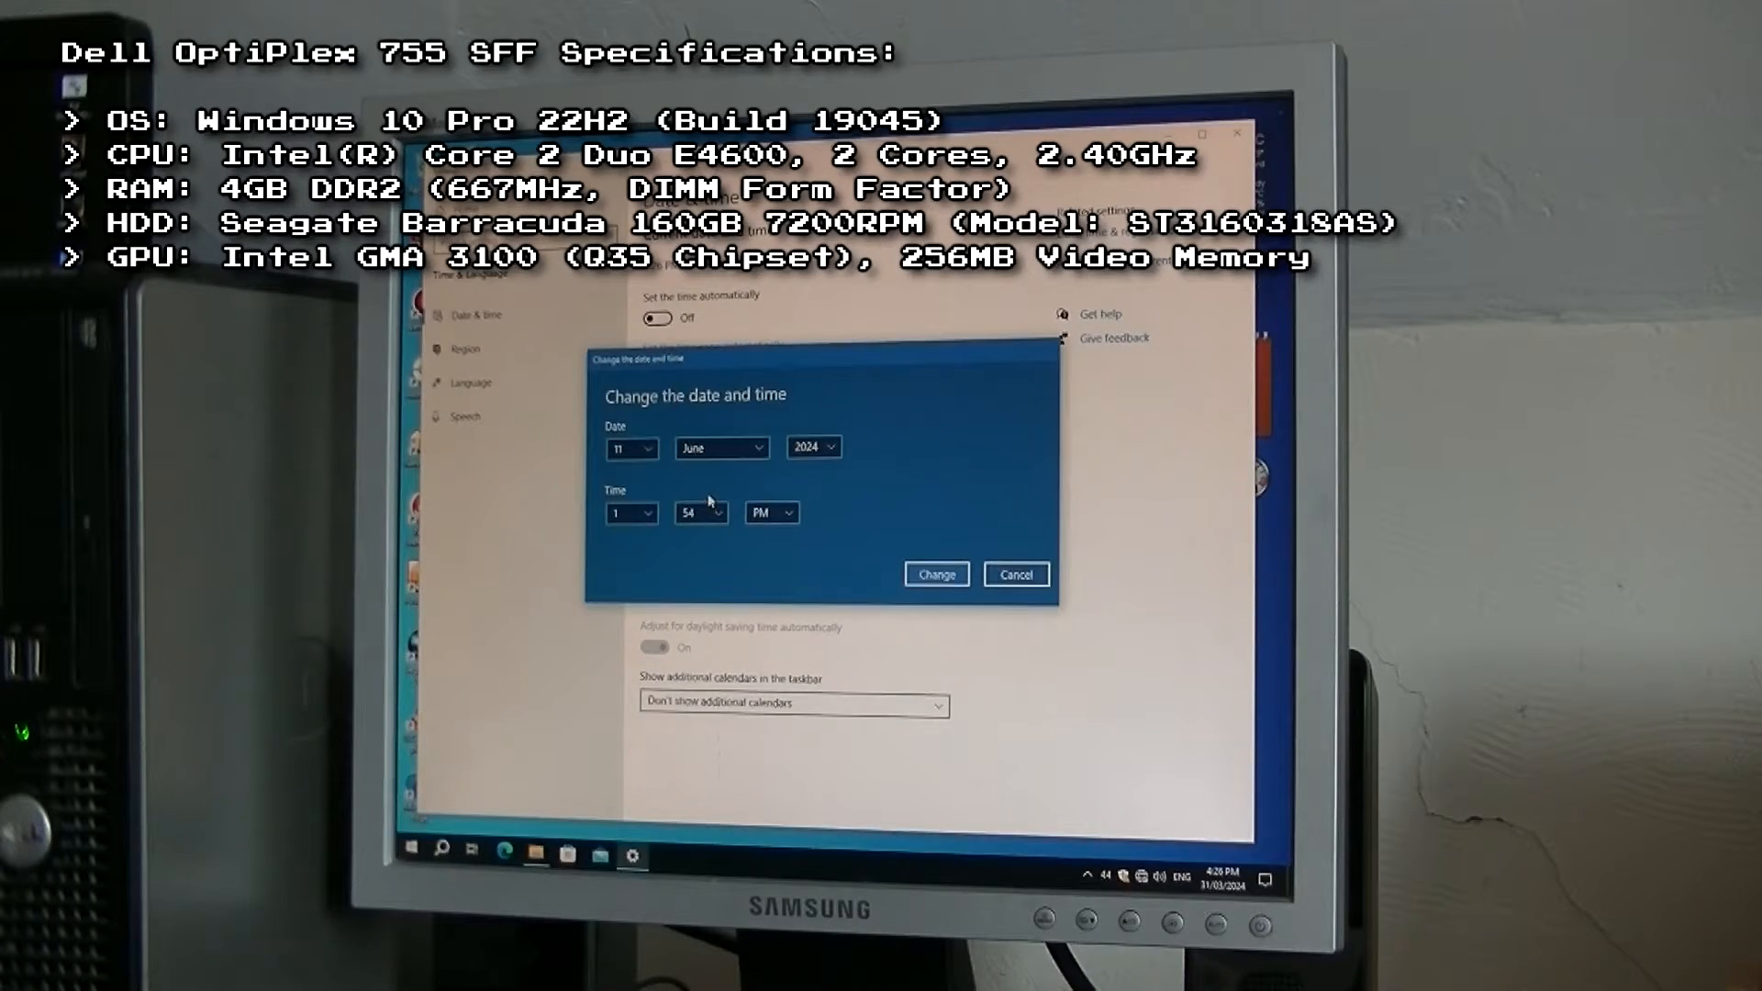
click(935, 573)
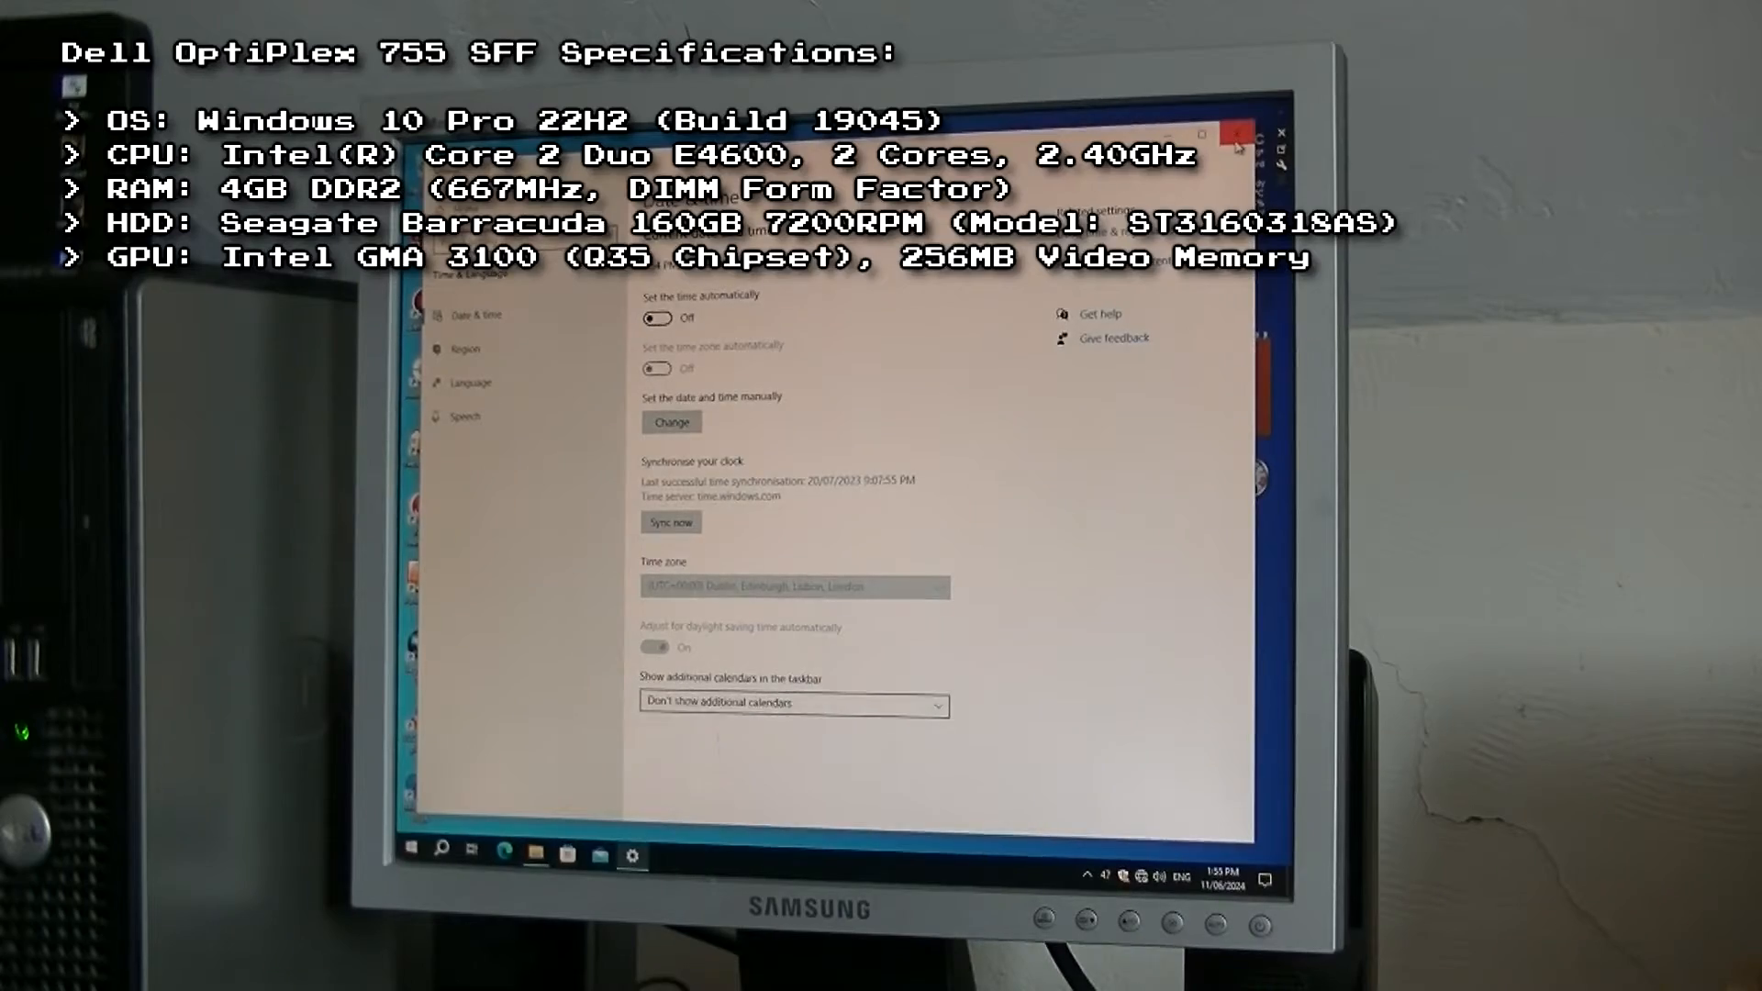
Close Settings and browse to the RealTemp folder in Downloads
click(1237, 135)
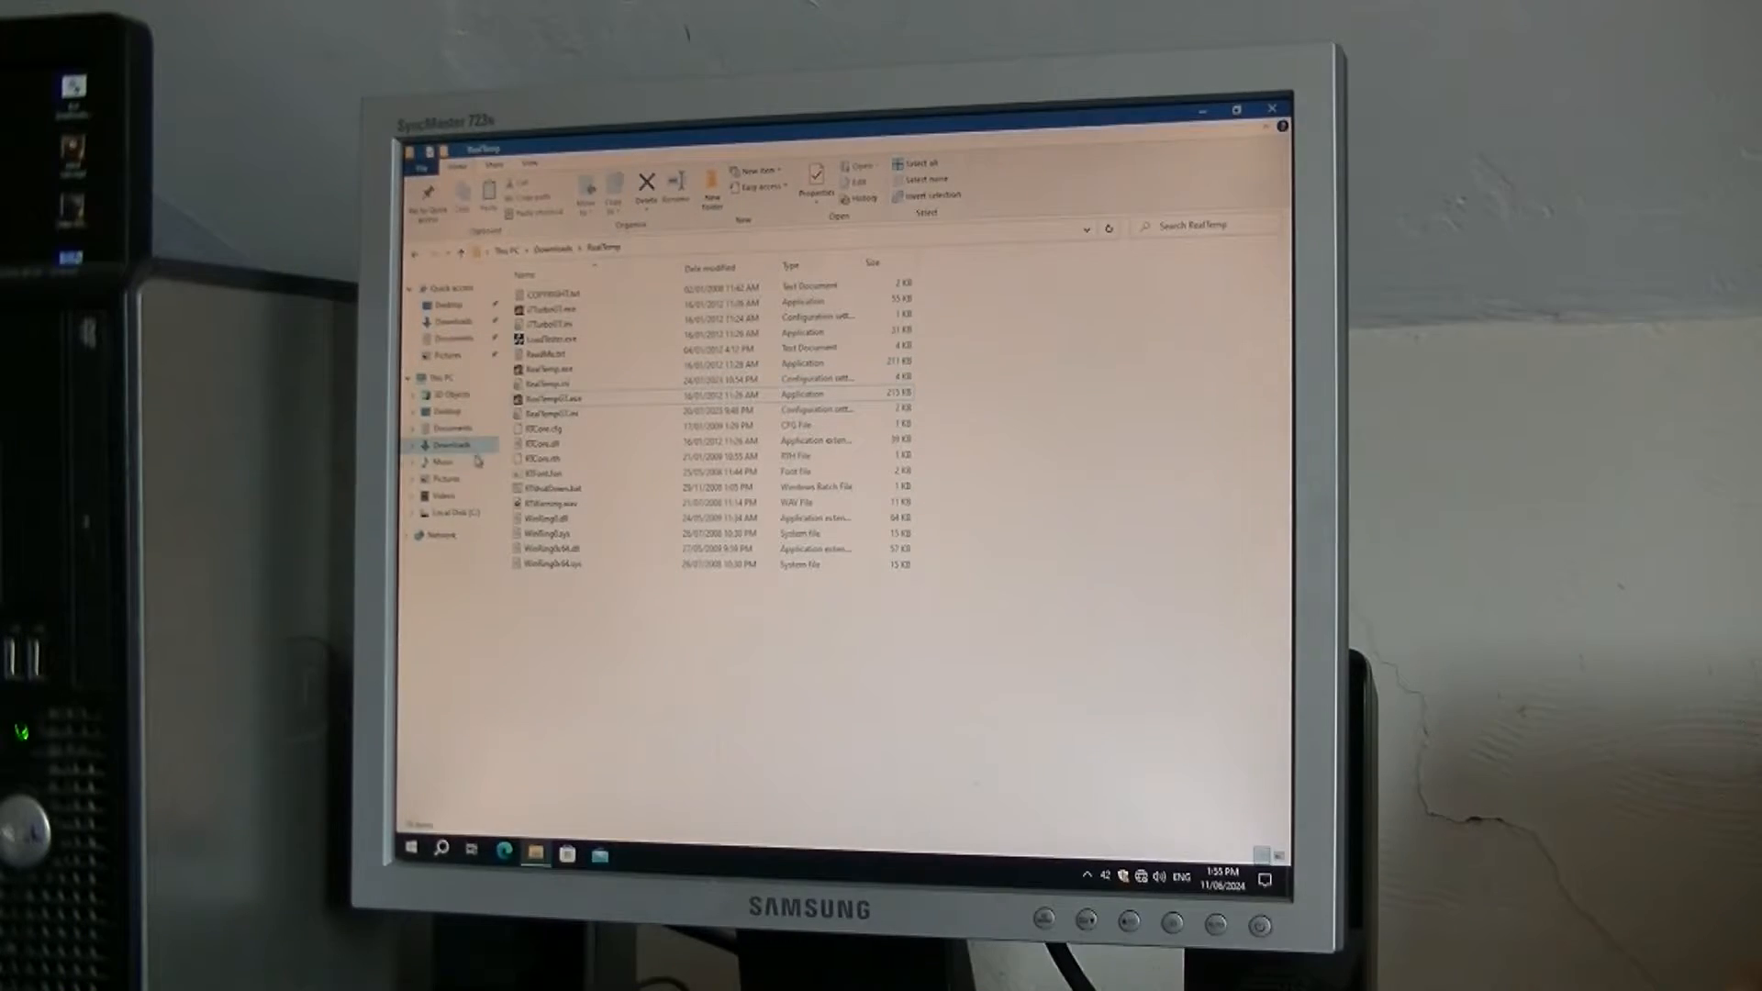
click(442, 494)
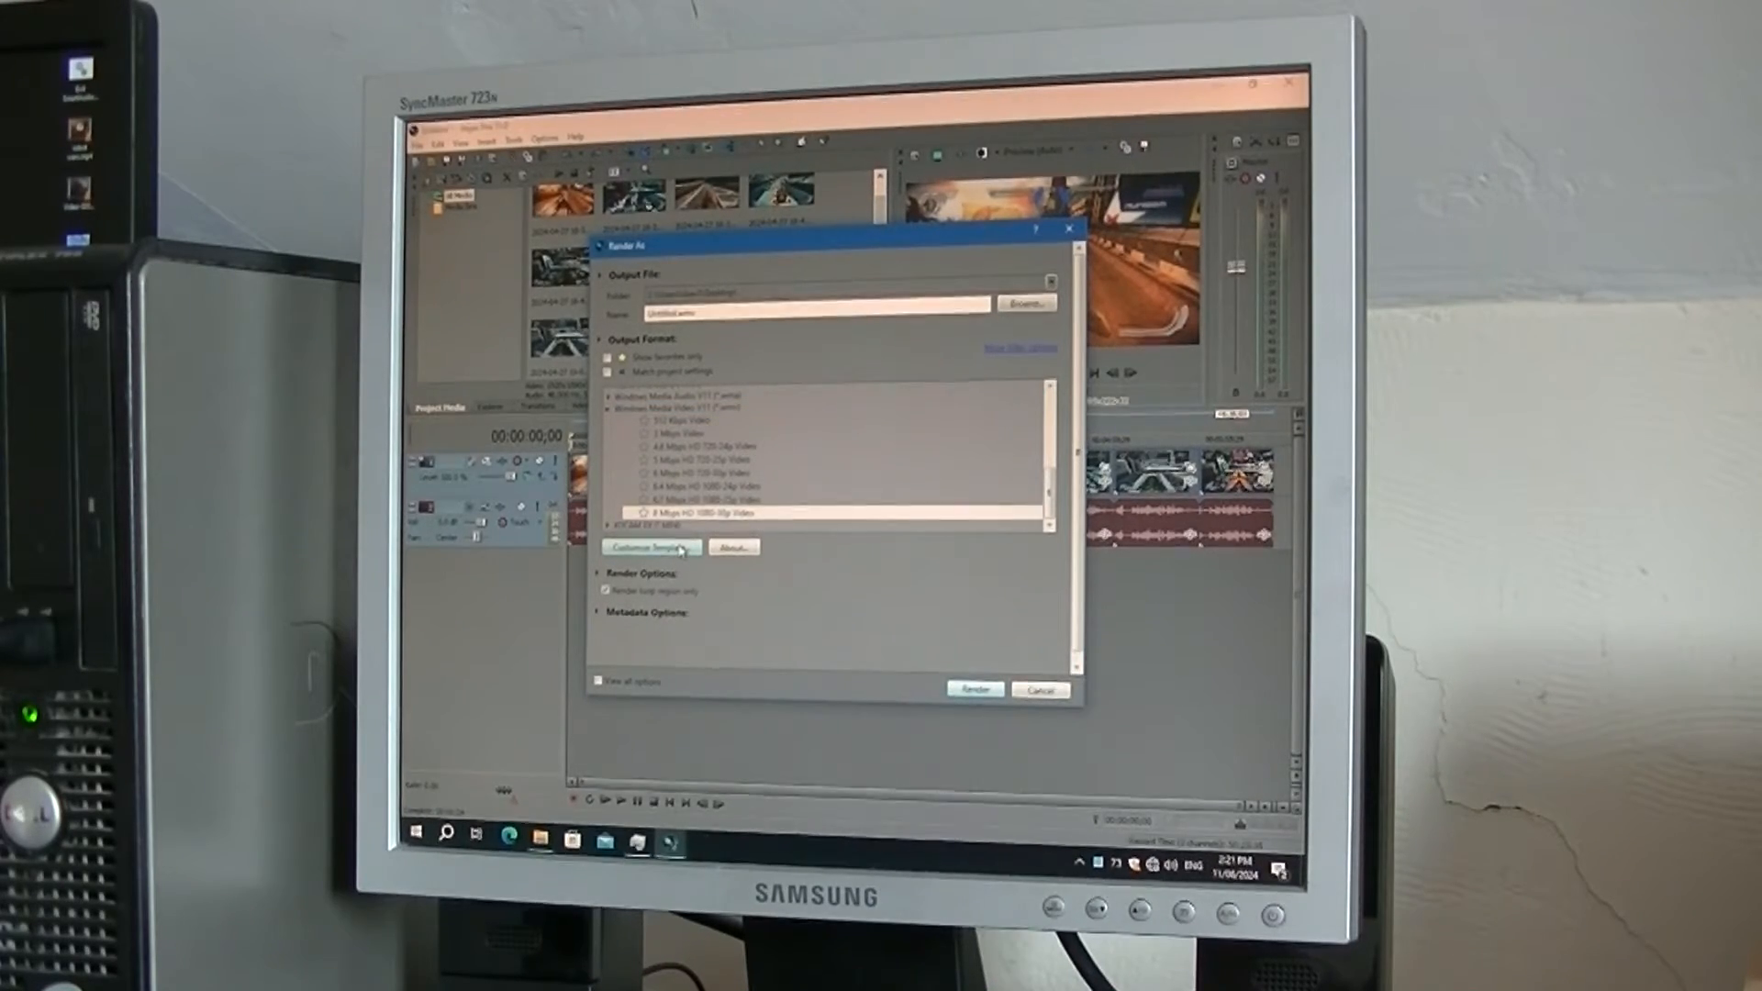
Review the 8 Mbps HD 1080-30p template's custom settings and start the WMV render
click(649, 547)
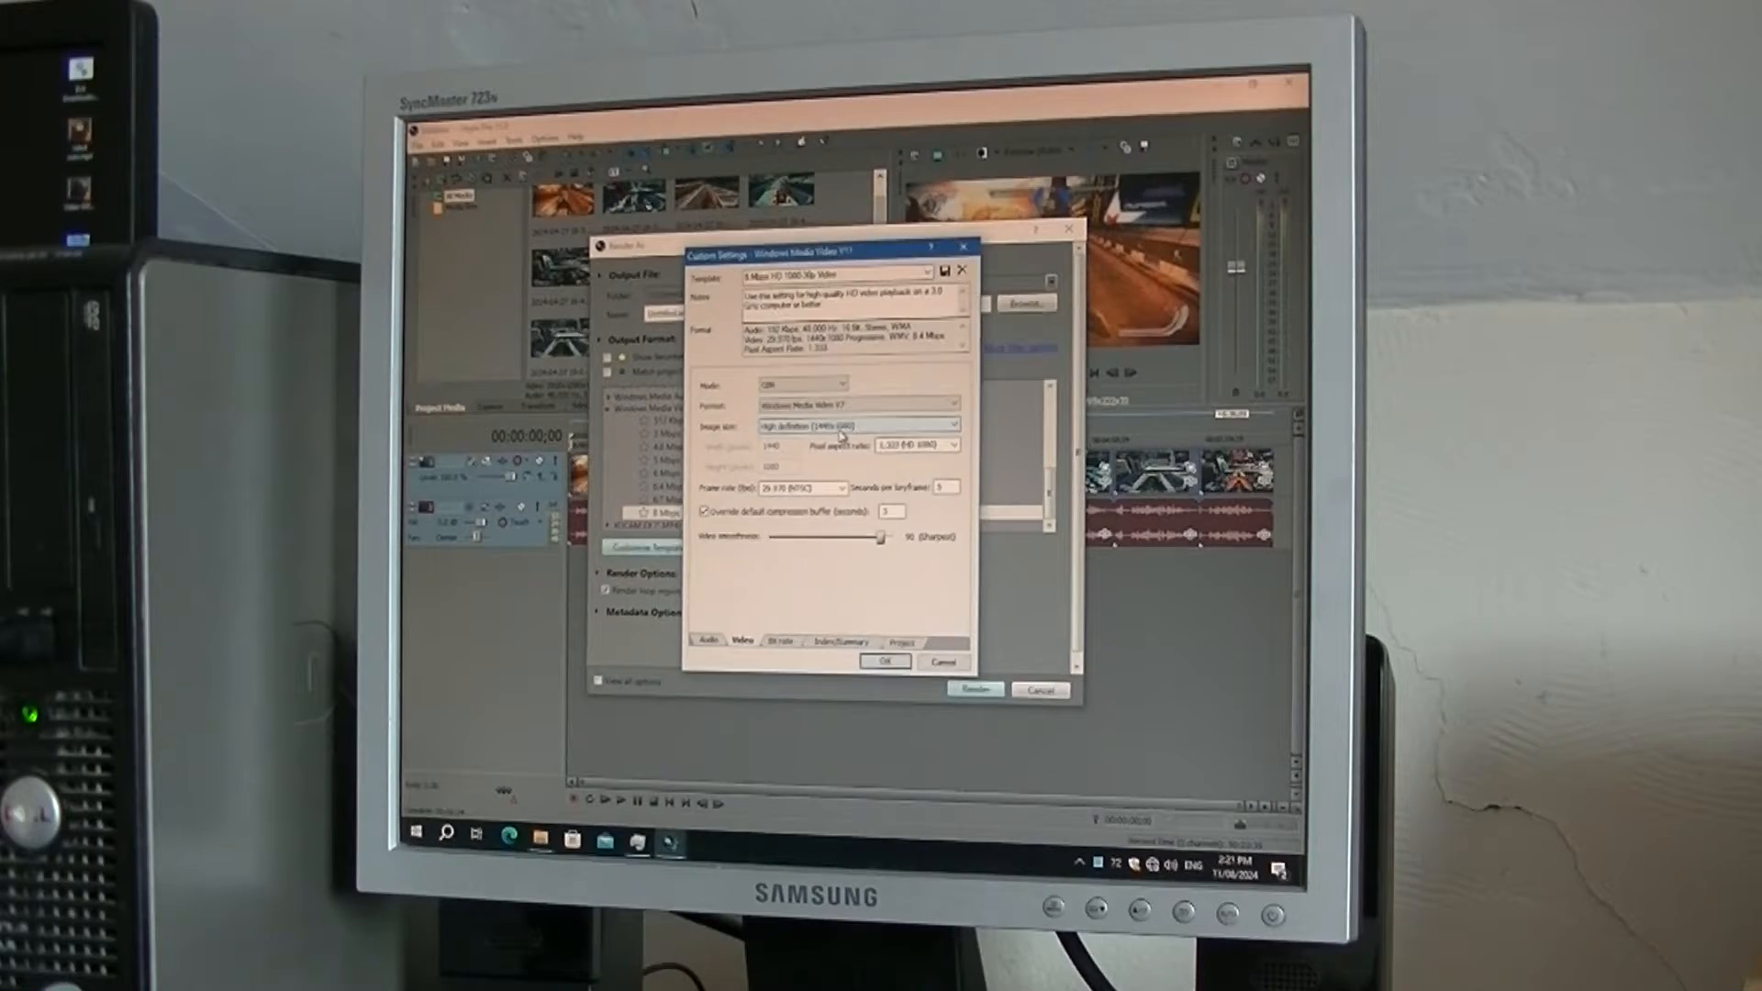
click(856, 425)
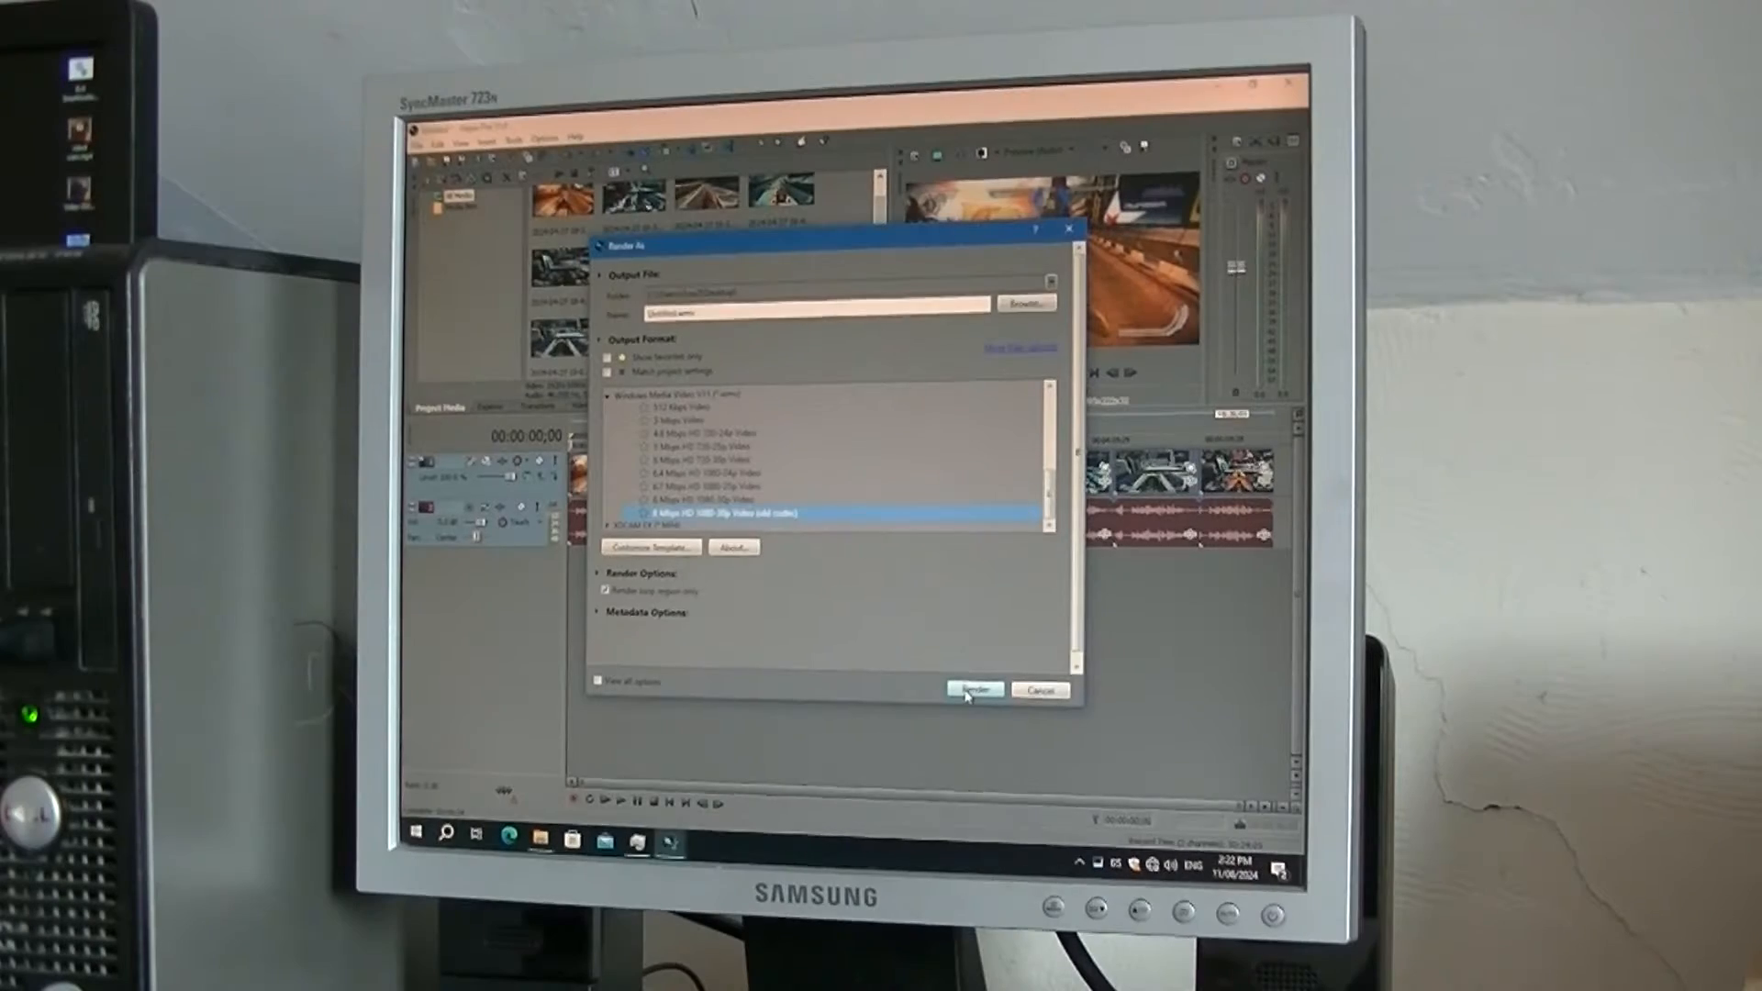
click(973, 690)
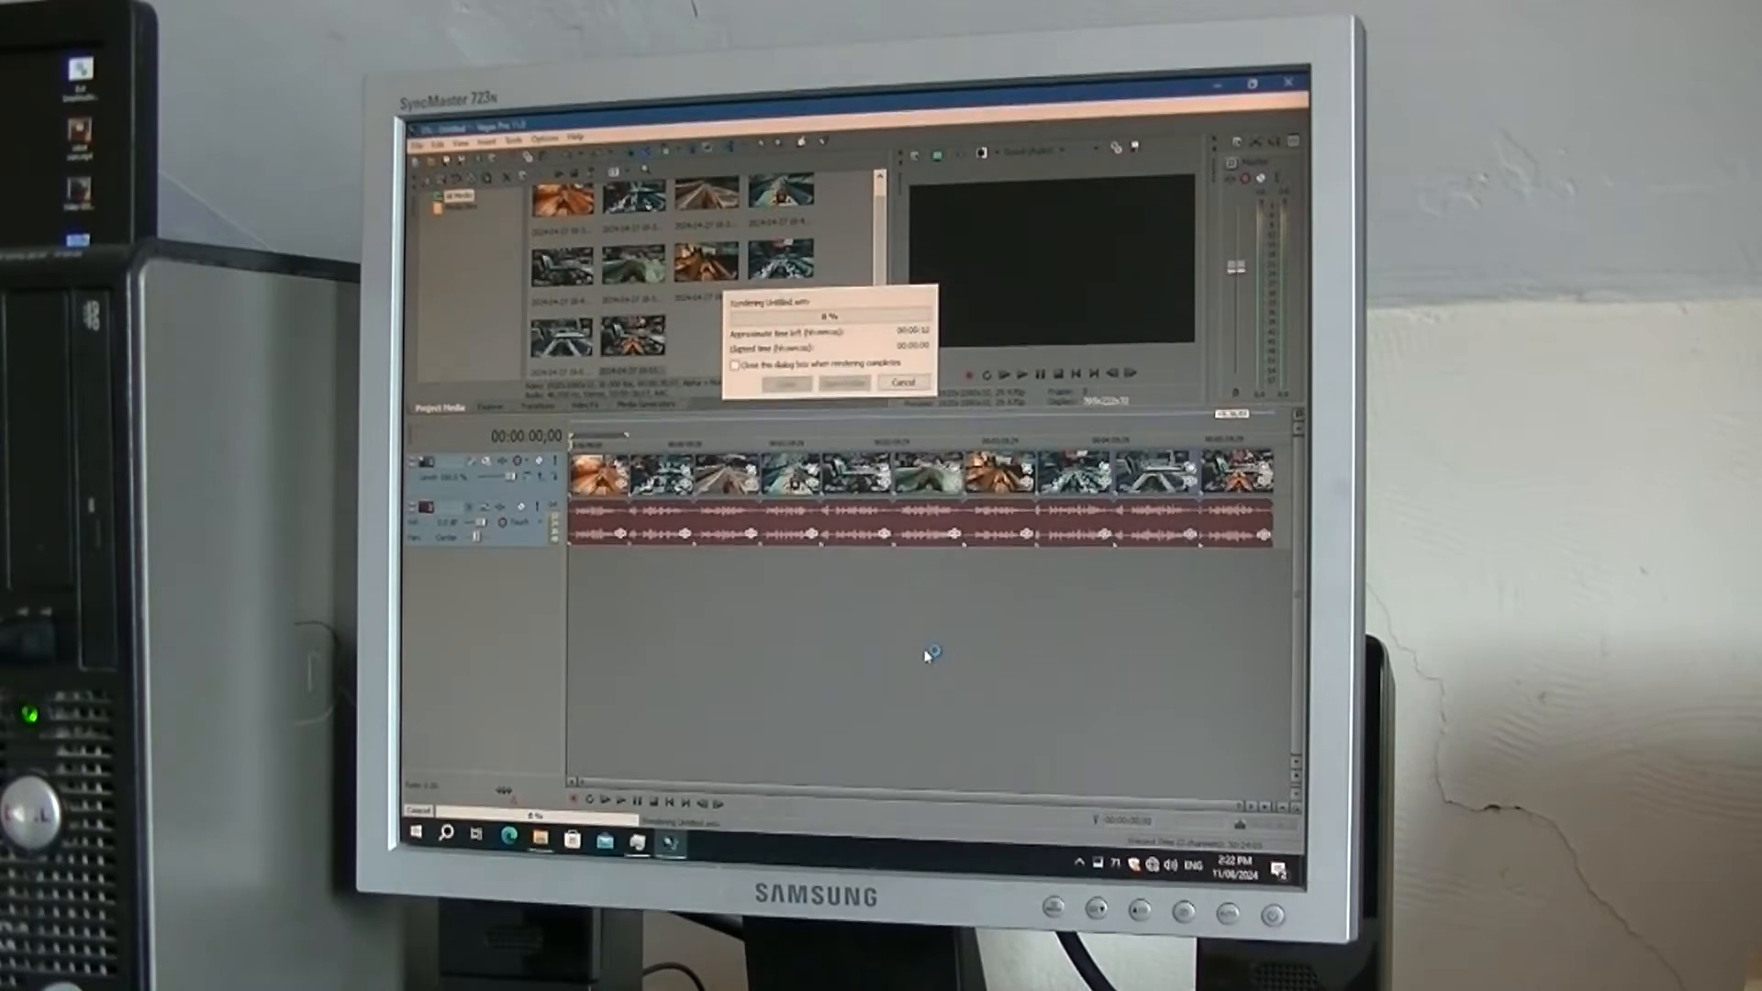